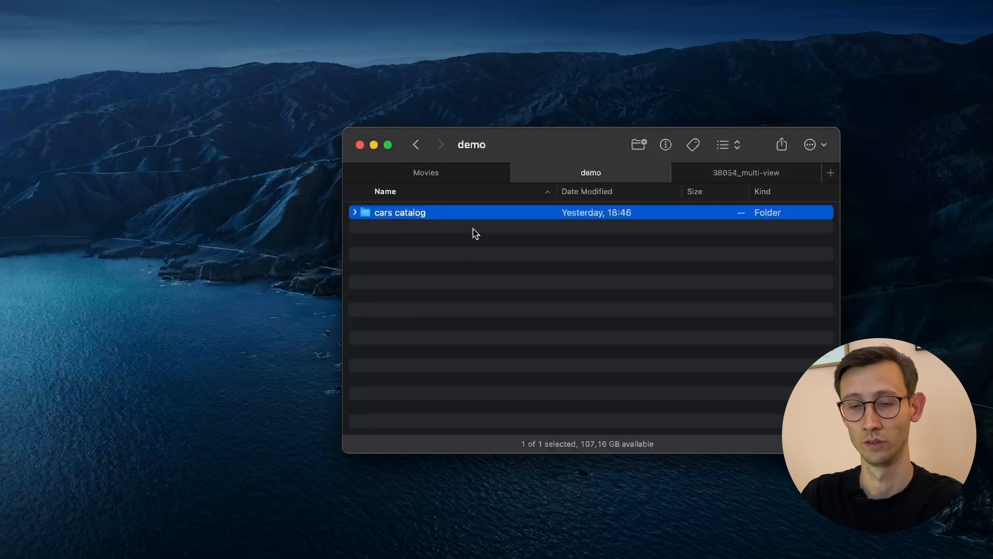
# - Expand 'cars catalog' and its renault folder in Finder to show the six JPEGs
pyautogui.click(355, 212)
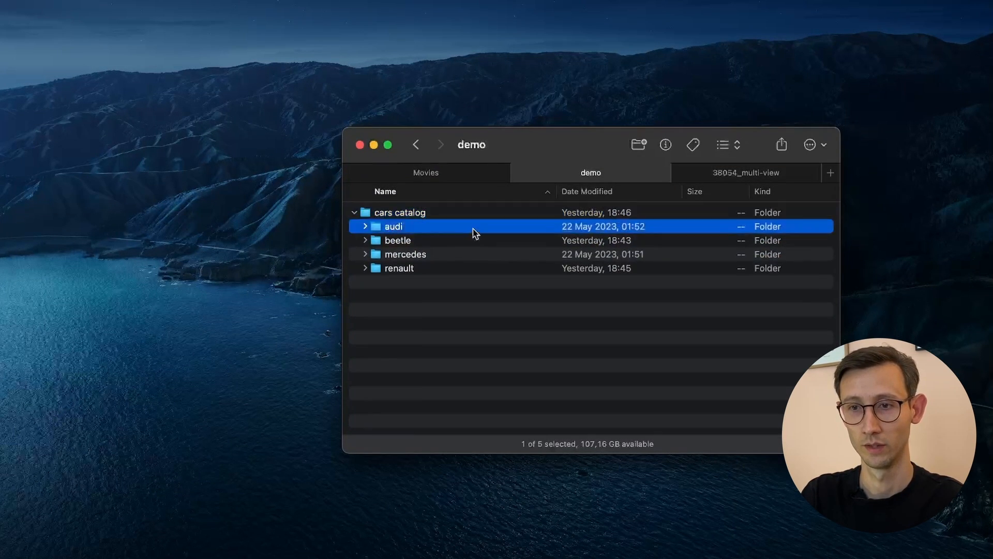
pyautogui.click(404, 254)
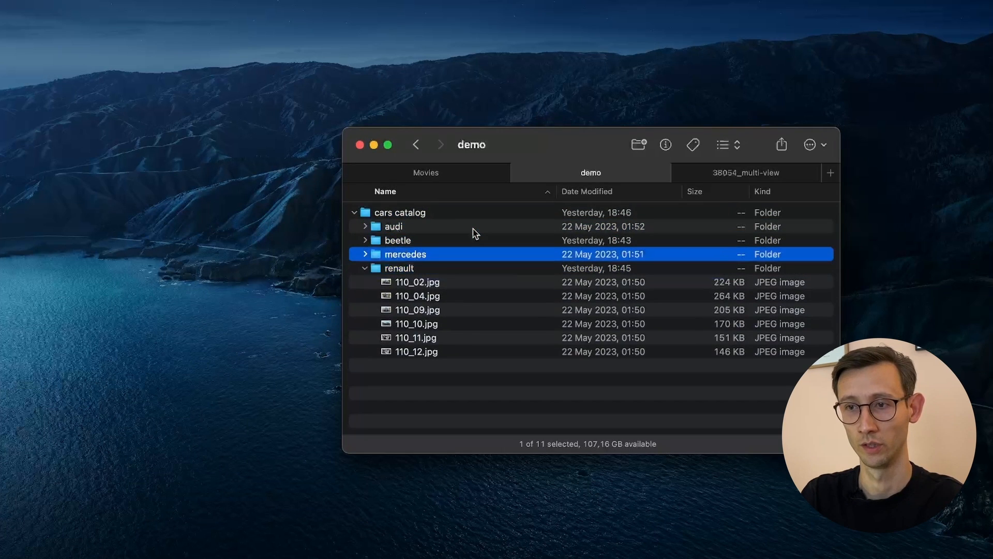
pyautogui.click(364, 226)
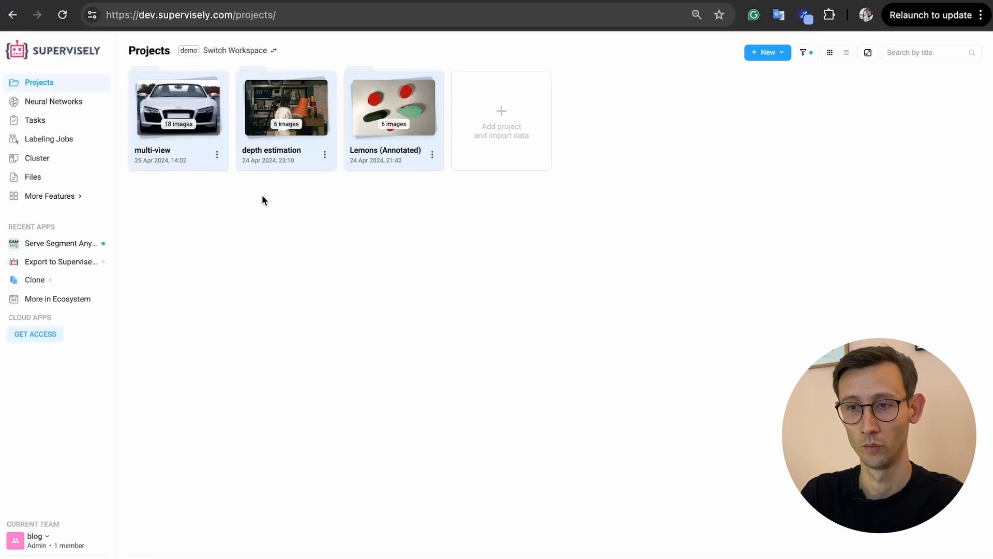
pyautogui.moveTo(502, 222)
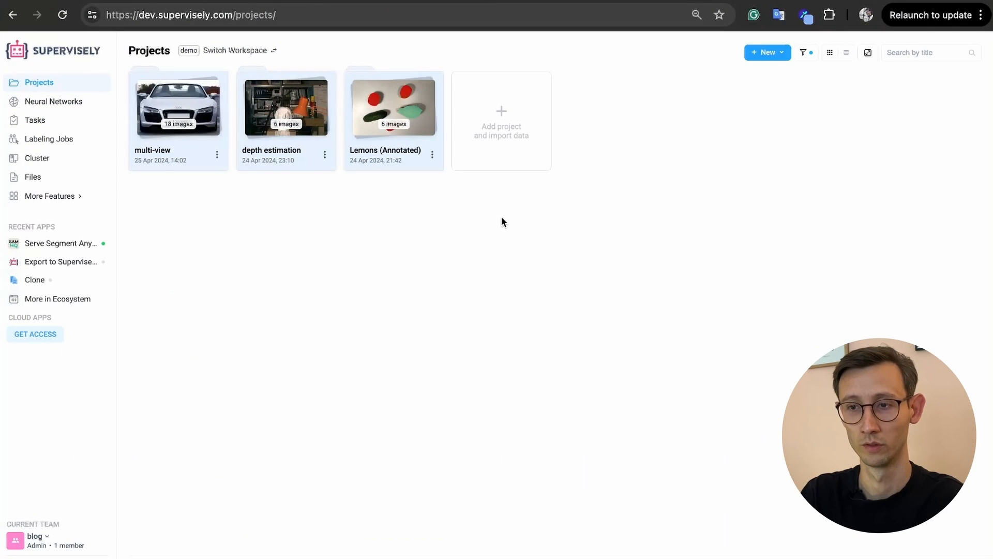
pyautogui.moveTo(507, 220)
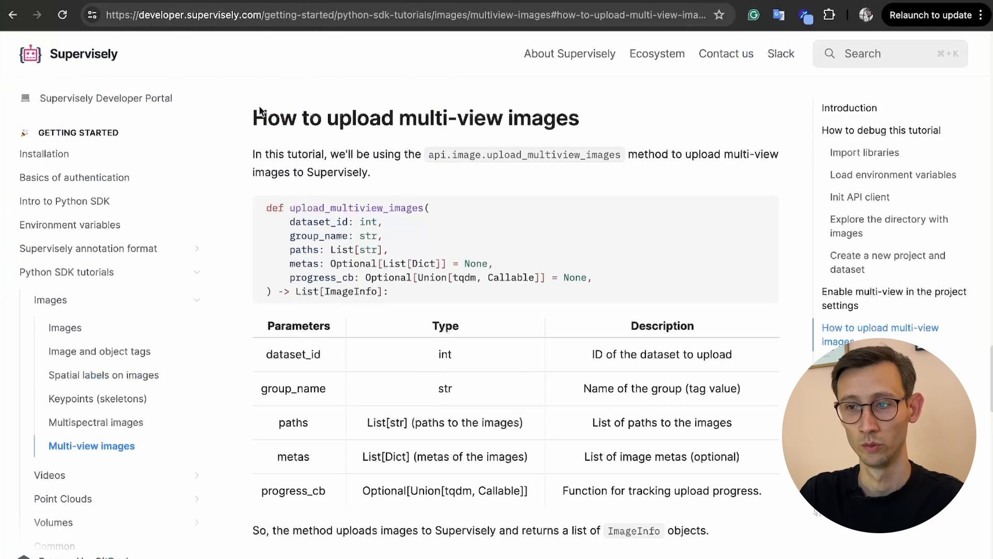
pyautogui.moveTo(349, 323)
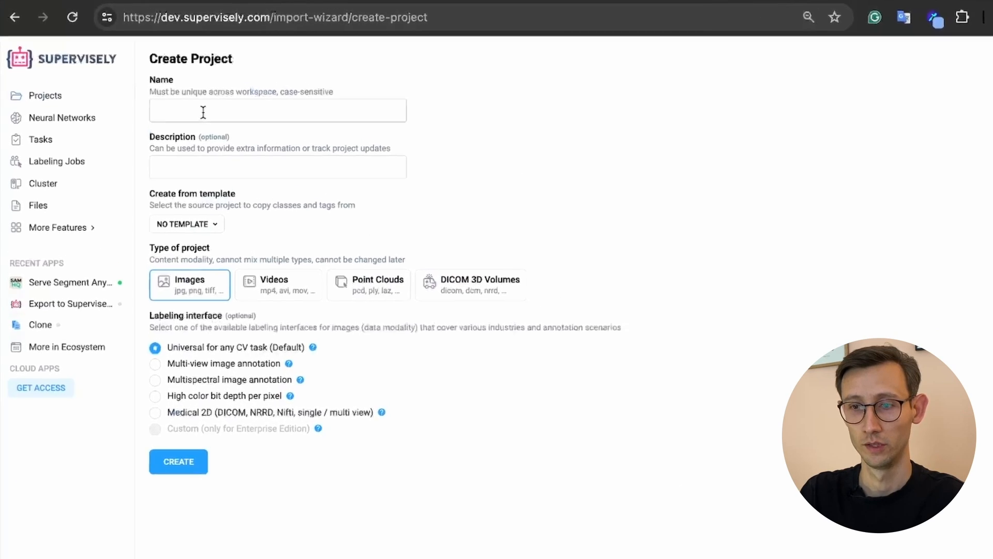
# - Create an Images project named 'multi-view' with the Multi-view image annotation interface
pyautogui.write('multi')
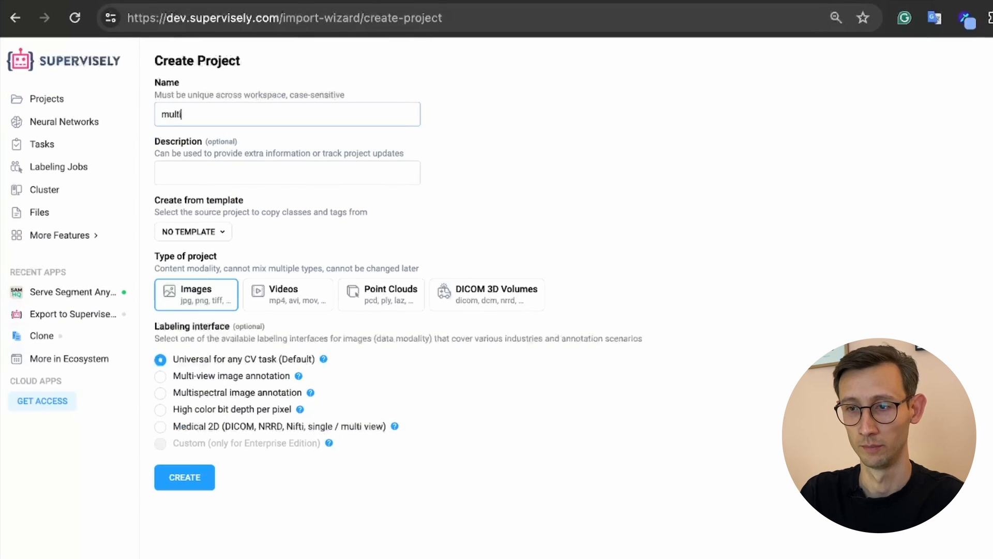
pyautogui.write('-view')
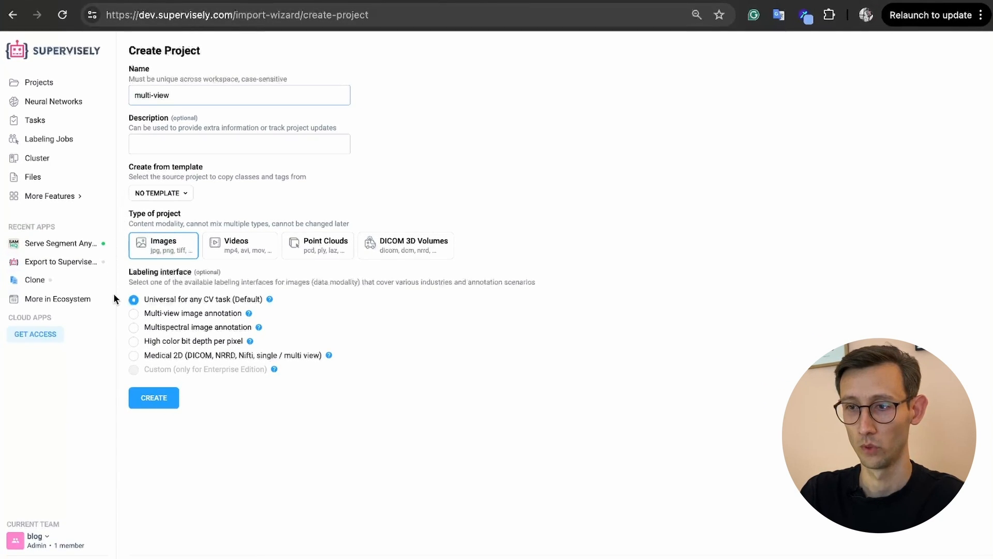
pyautogui.click(133, 313)
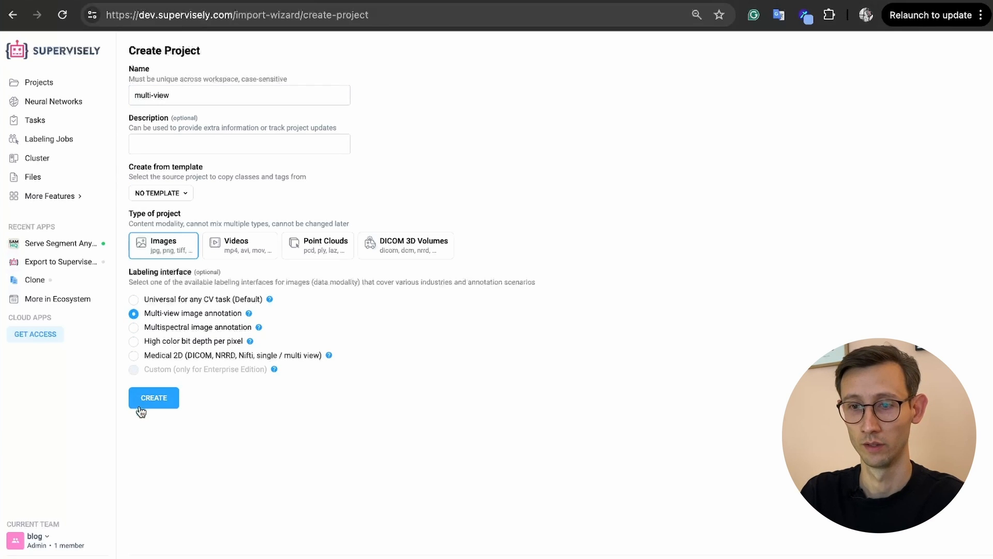
pyautogui.click(153, 397)
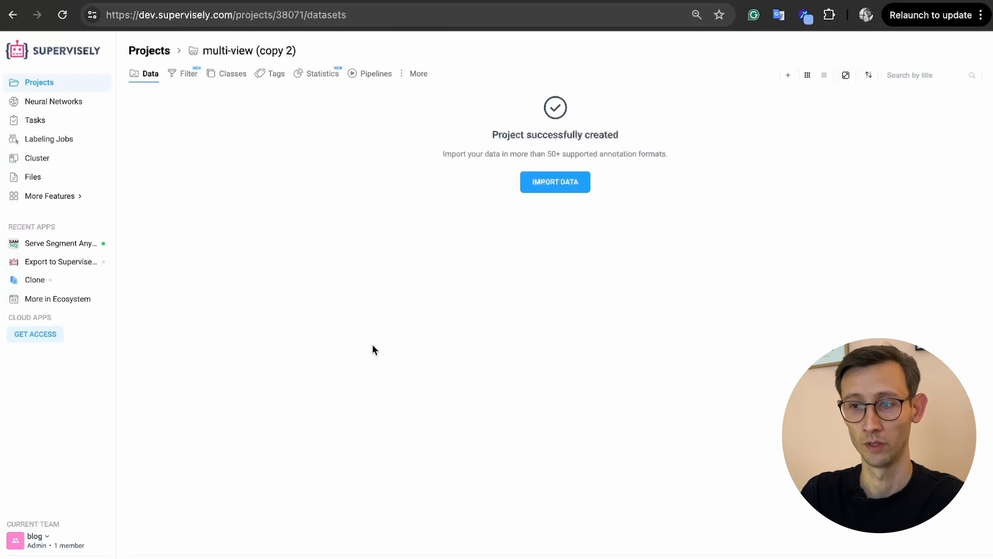
pyautogui.moveTo(537, 262)
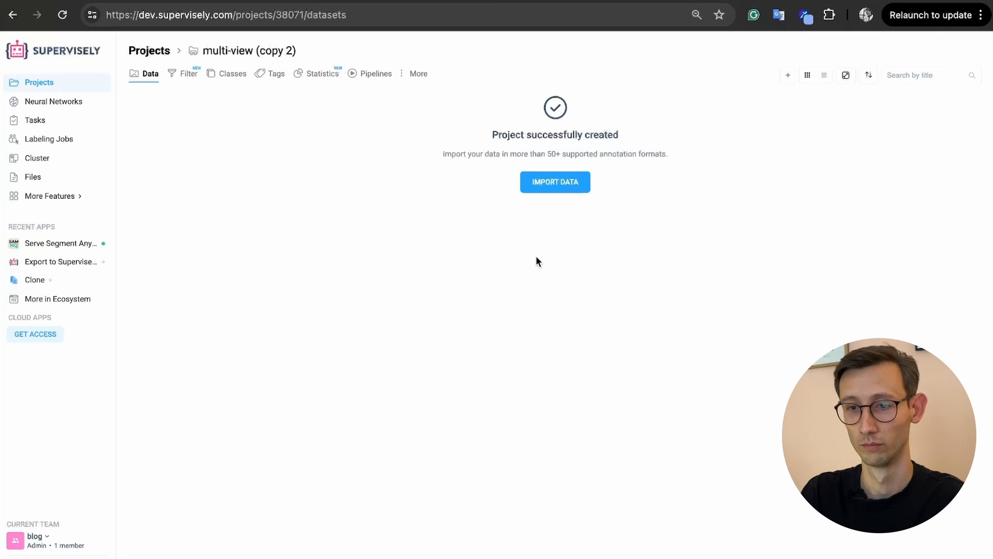
# - Pick an import method on the Import to Project page to load the car images
pyautogui.click(553, 181)
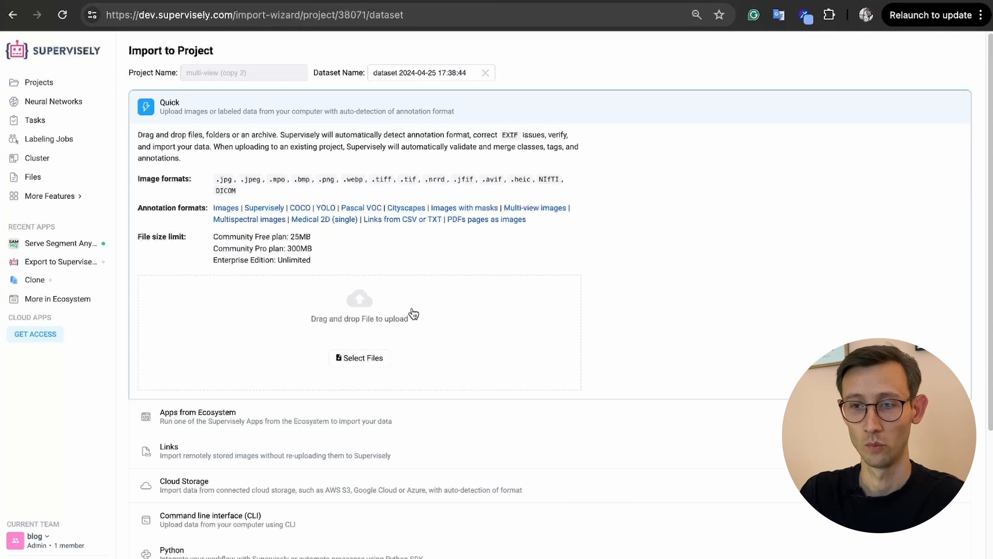
pyautogui.scroll(-3)
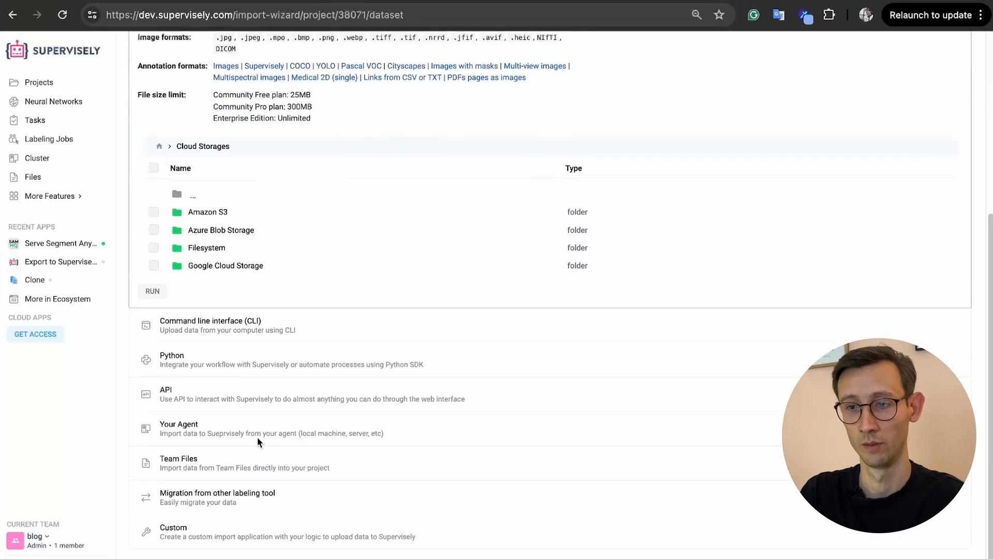
pyautogui.click(179, 428)
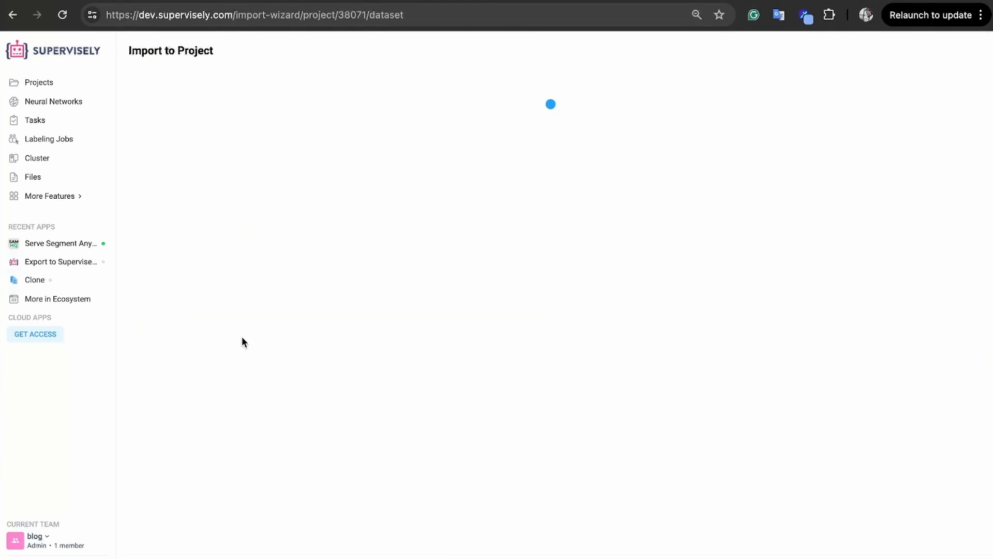
pyautogui.click(35, 120)
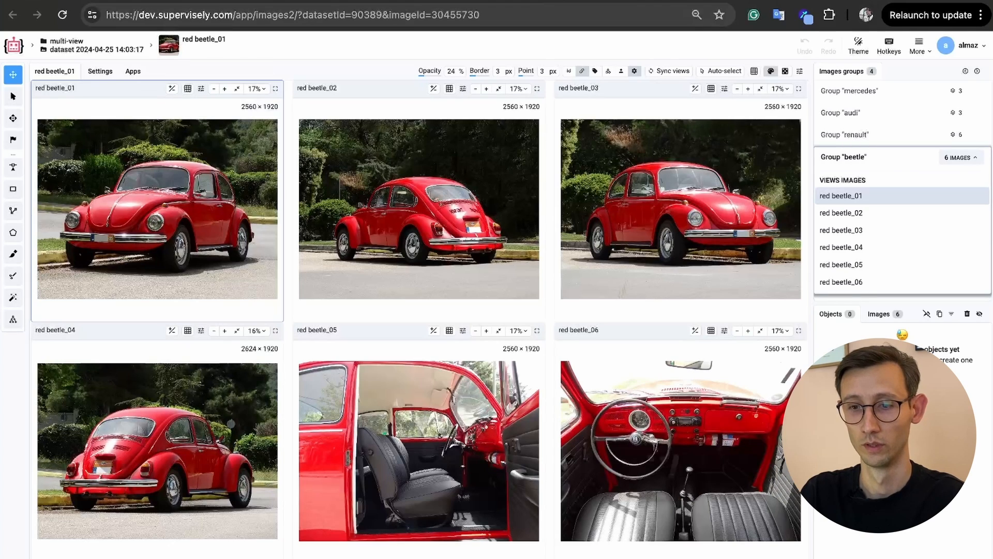
# - Browse the mercedes, audi and renault groups, check image 110_10's tags, then reopen beetle
pyautogui.click(849, 91)
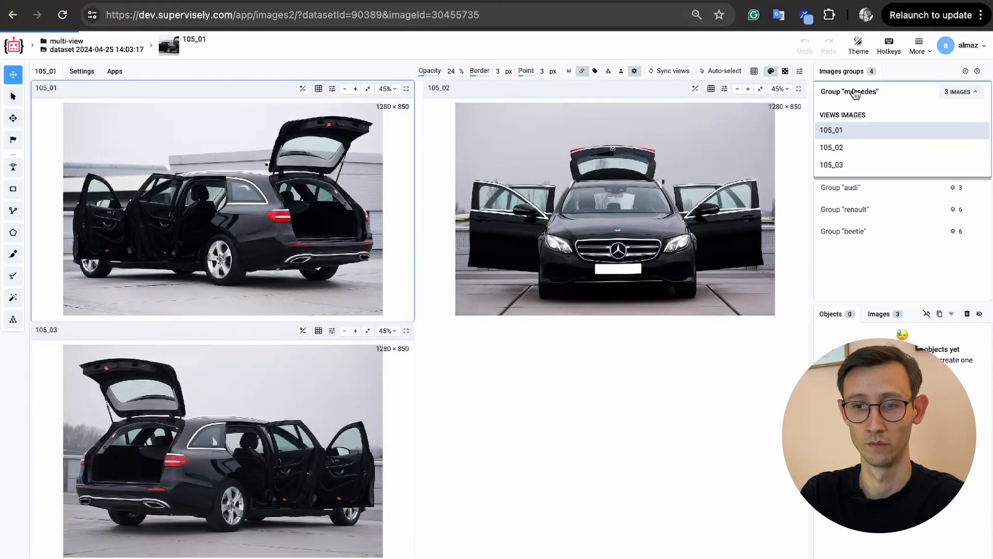
pyautogui.click(840, 187)
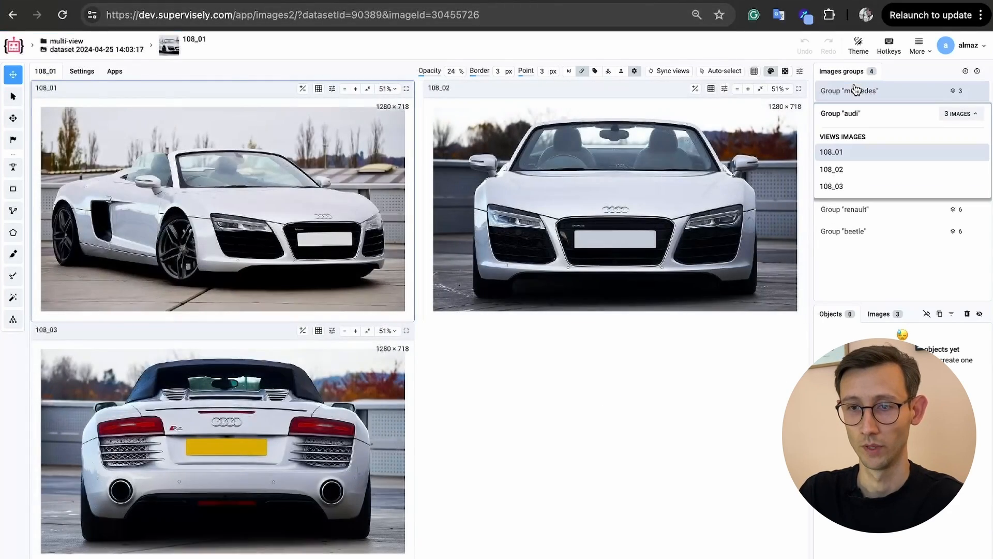
pyautogui.click(845, 209)
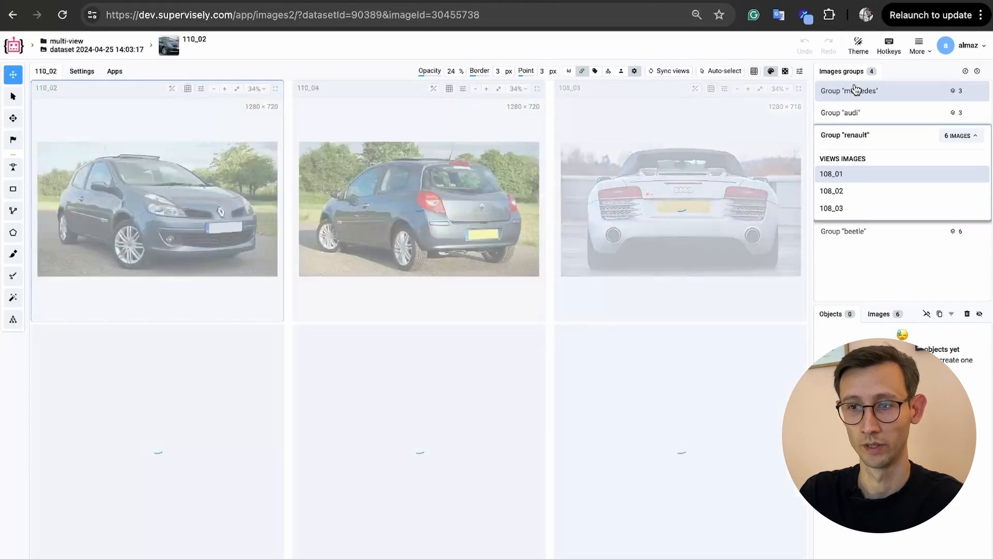
pyautogui.click(844, 135)
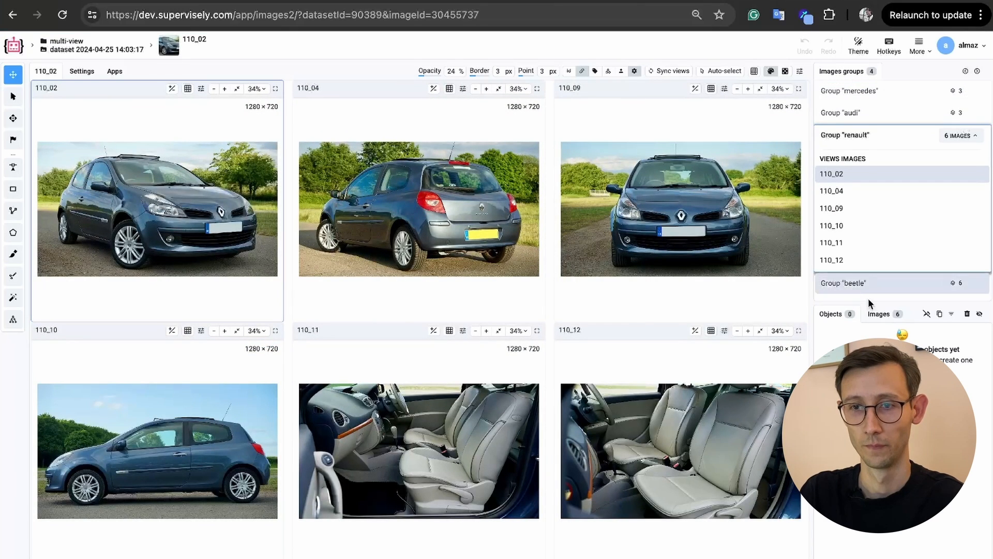
pyautogui.click(878, 313)
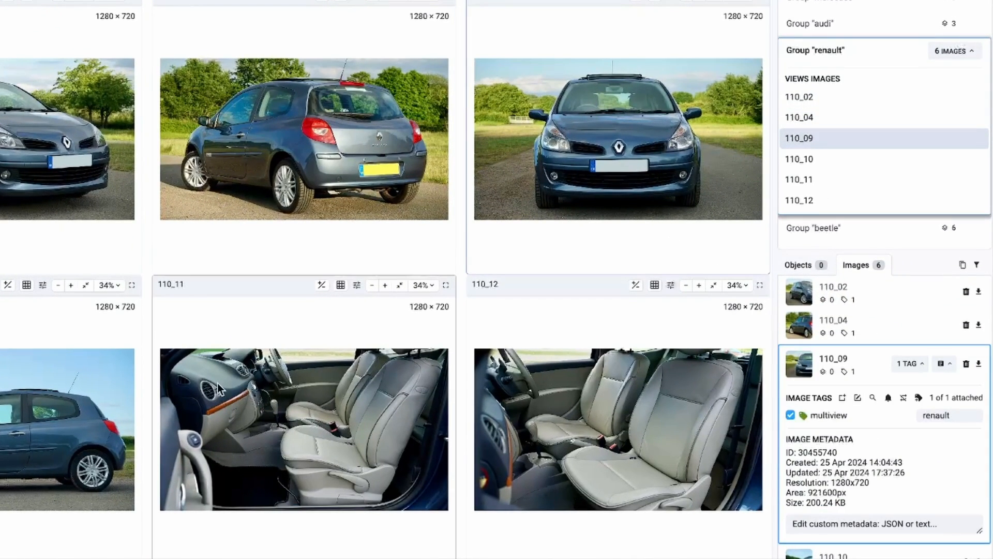
pyautogui.click(799, 159)
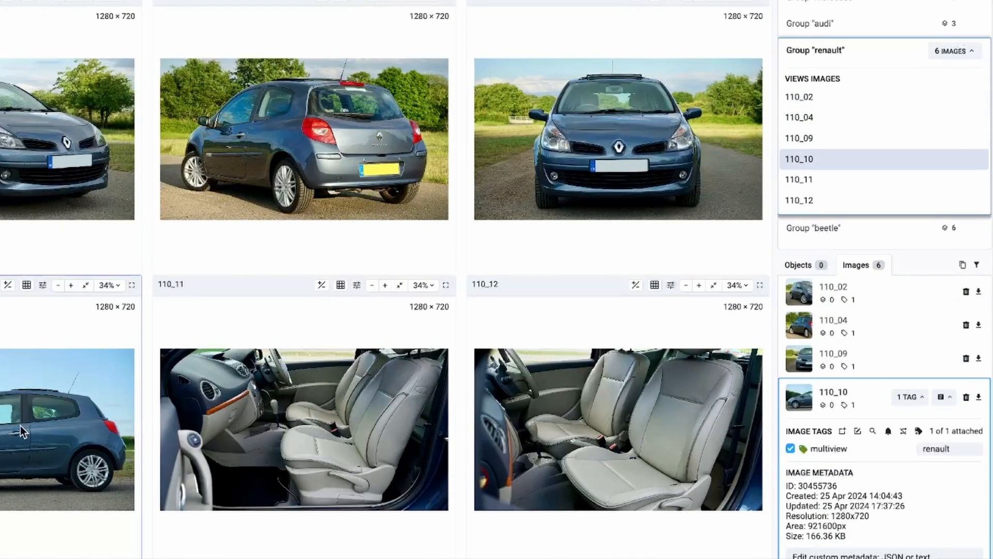
pyautogui.click(812, 228)
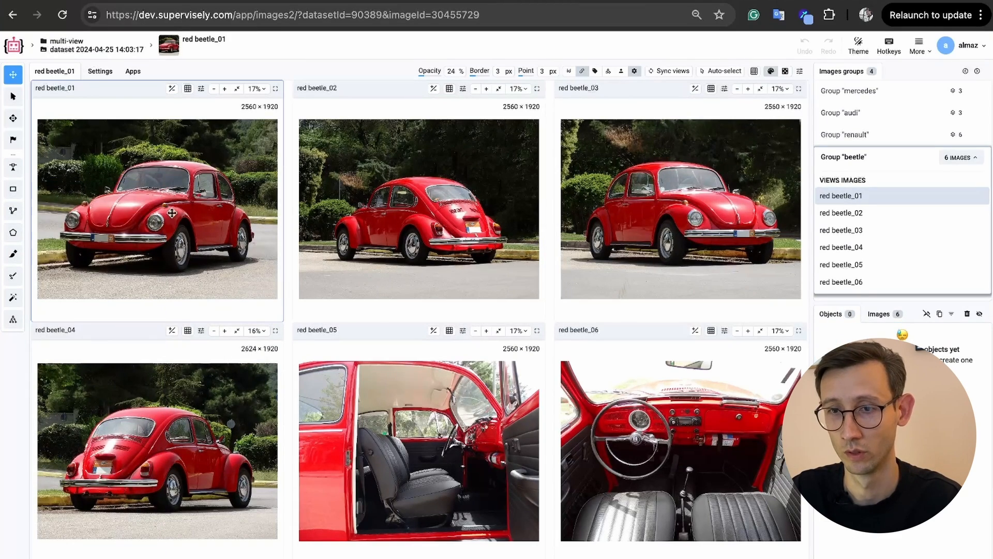
# - Create a blue Bounding Box class named car_bbox
pyautogui.click(12, 189)
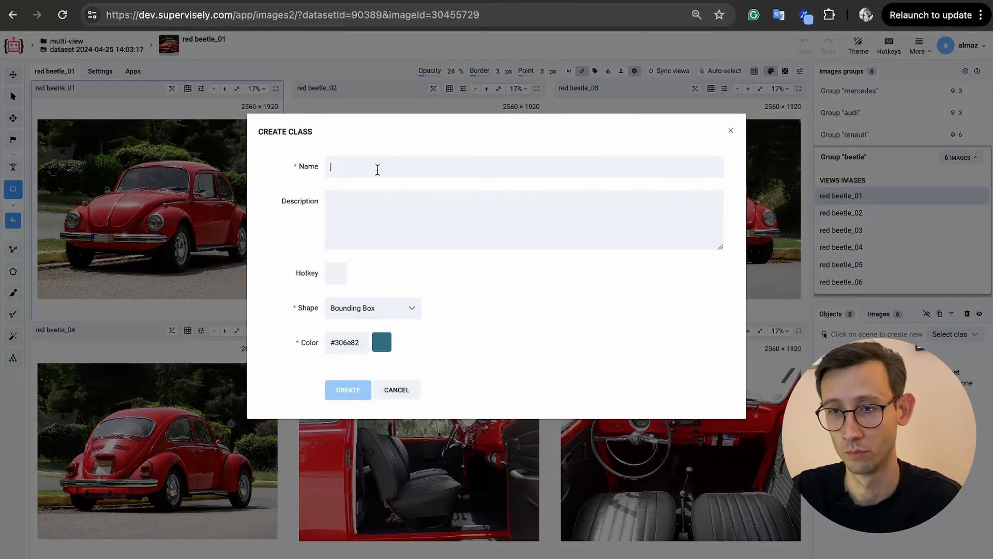
pyautogui.write('car_bbox')
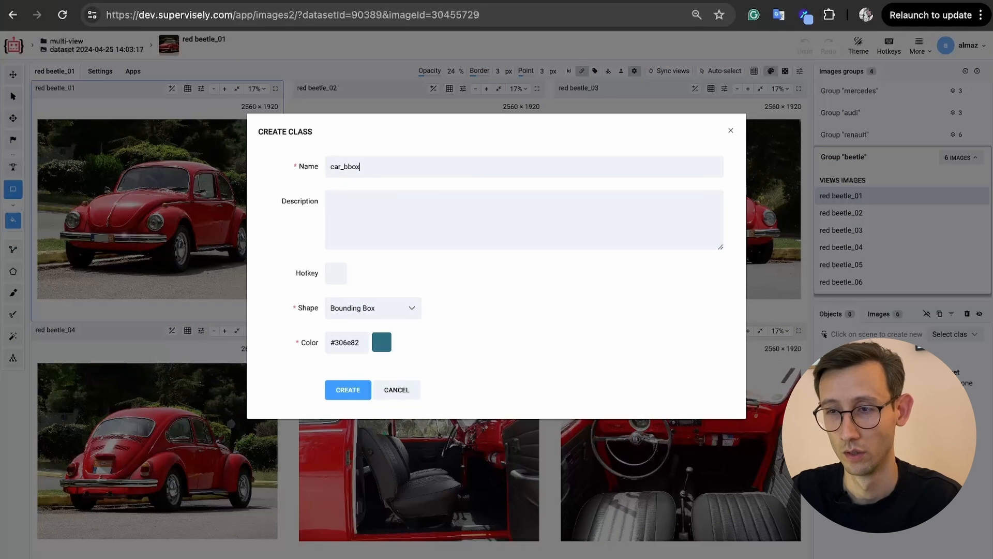
pyautogui.click(381, 341)
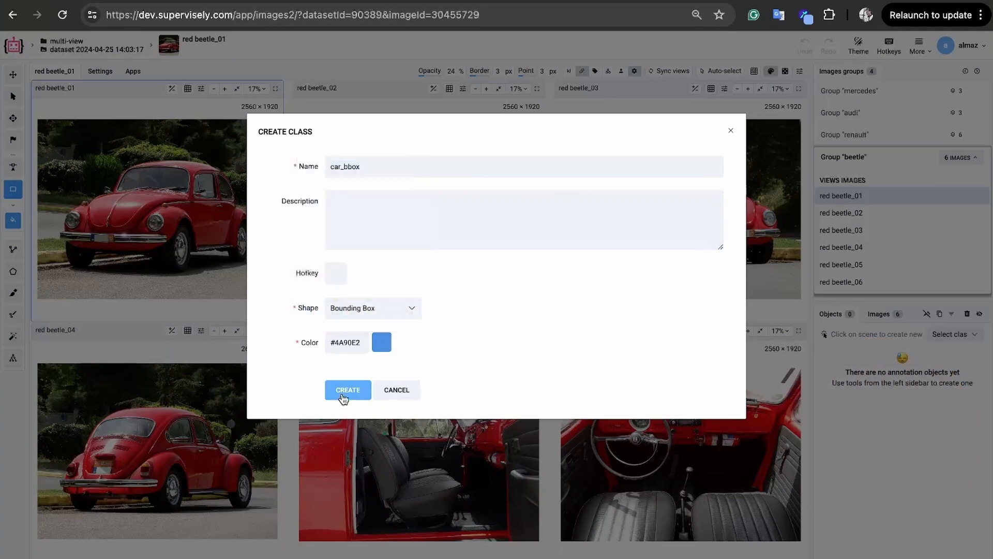
pyautogui.click(347, 389)
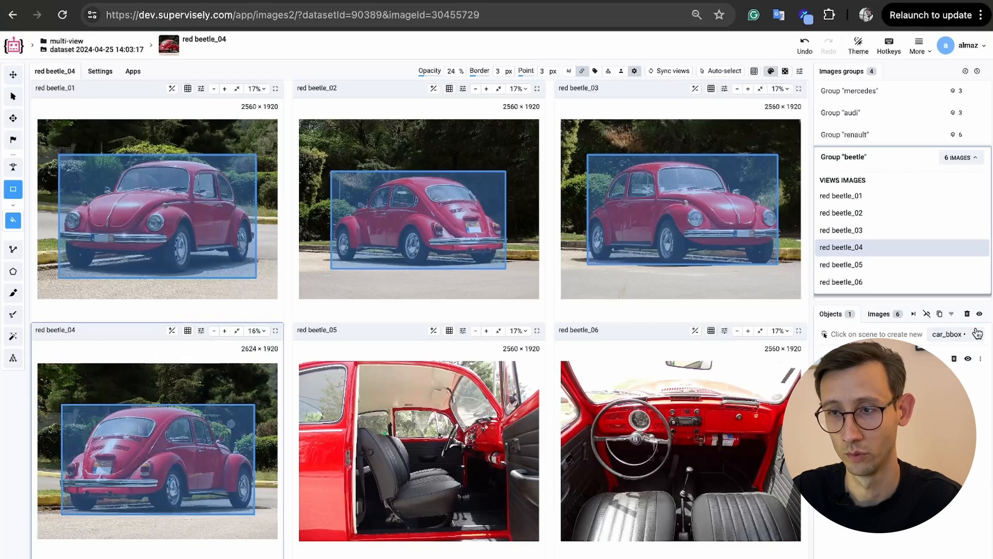
pyautogui.moveTo(979, 314)
pyautogui.write('car')
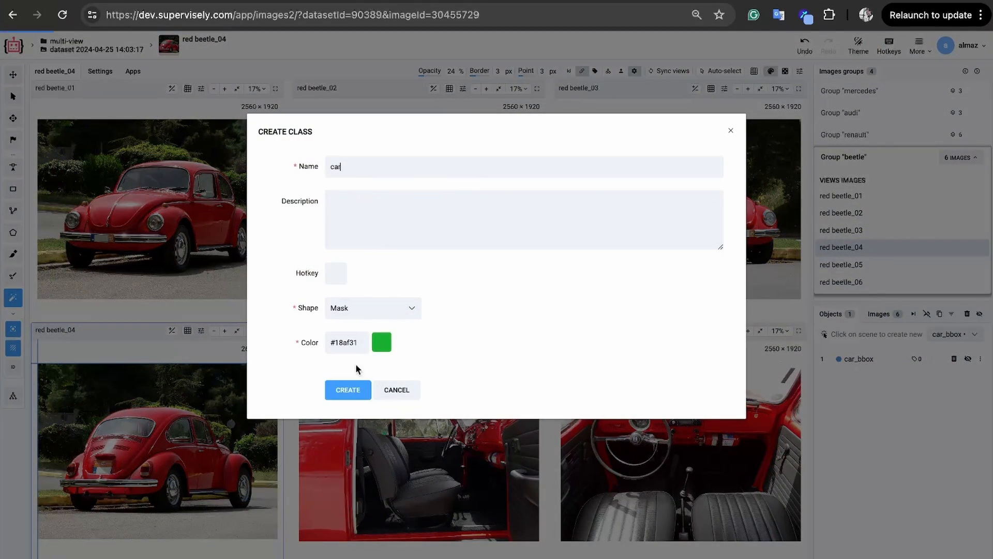
# - Create the car mask class and drag a smart-tool box around the beetle
pyautogui.click(347, 389)
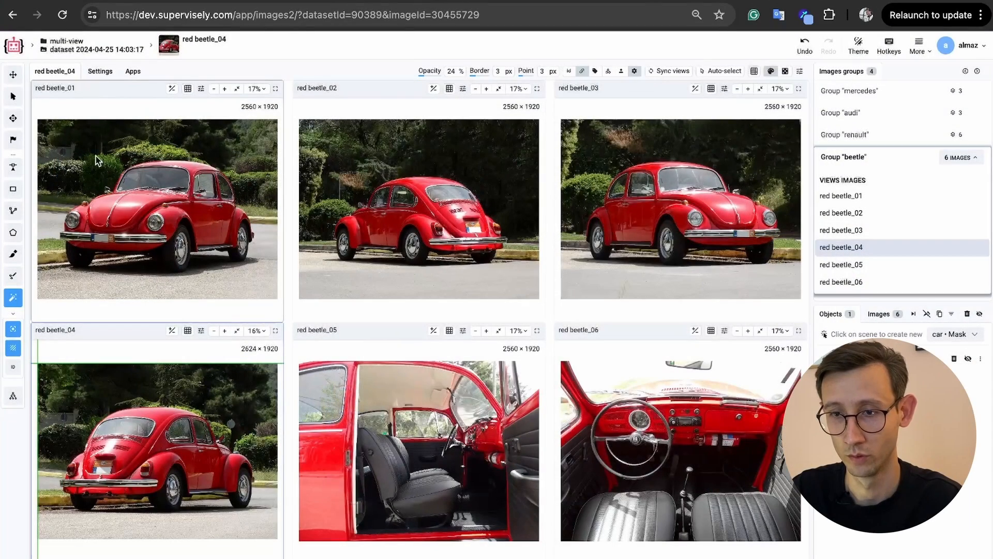
pyautogui.moveTo(60, 149); pyautogui.dragTo(259, 275)
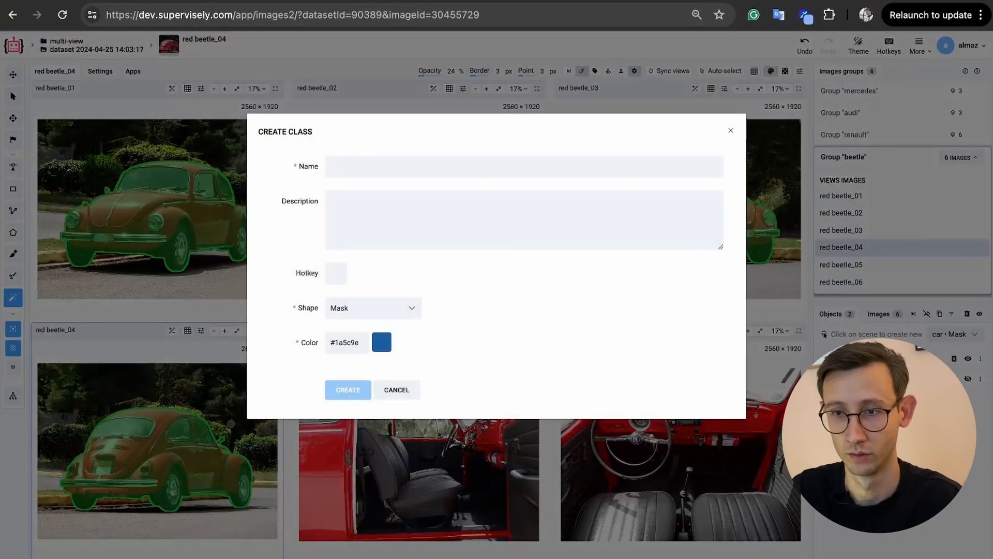
# - Create a yellow Mask class named wheel
pyautogui.write('wheel')
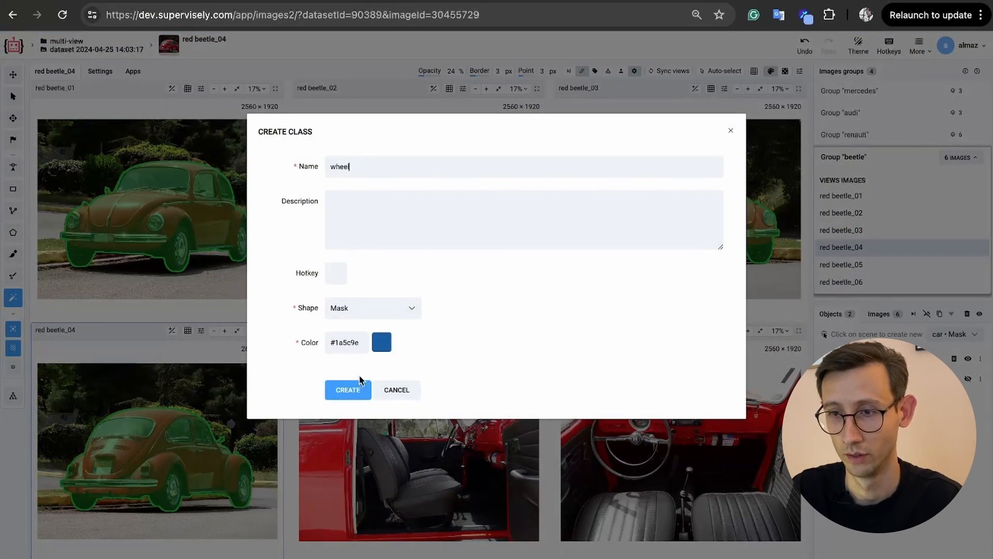
pyautogui.click(381, 342)
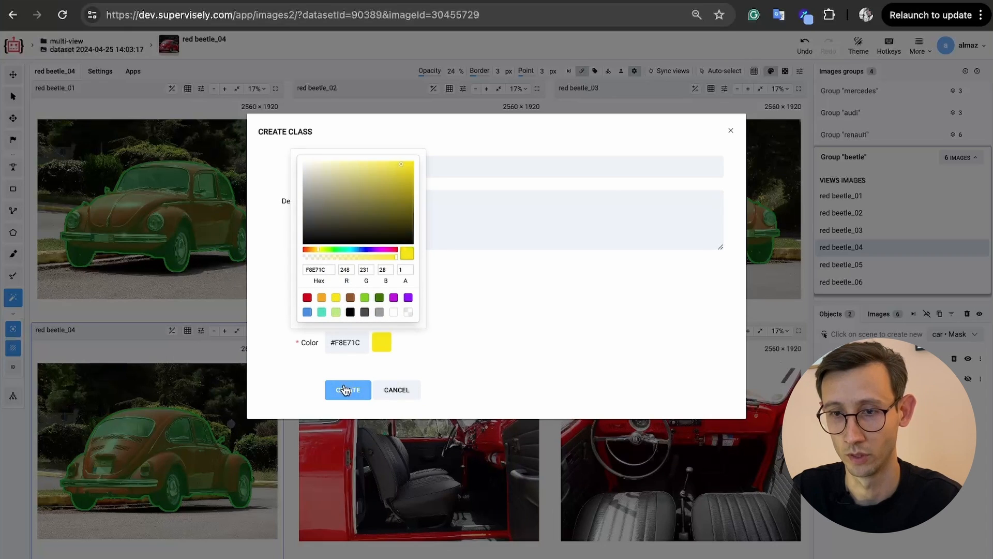
pyautogui.click(347, 389)
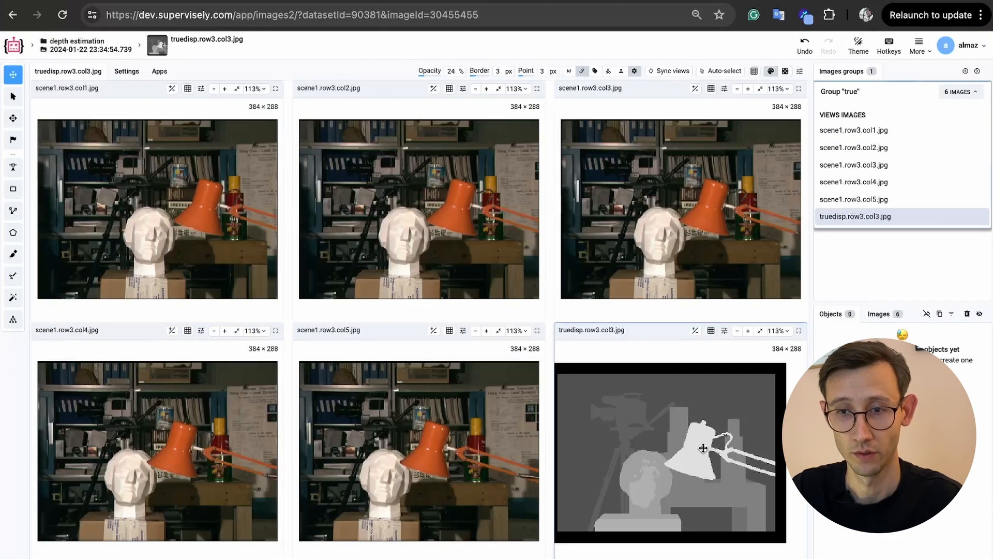
pyautogui.moveTo(729, 394)
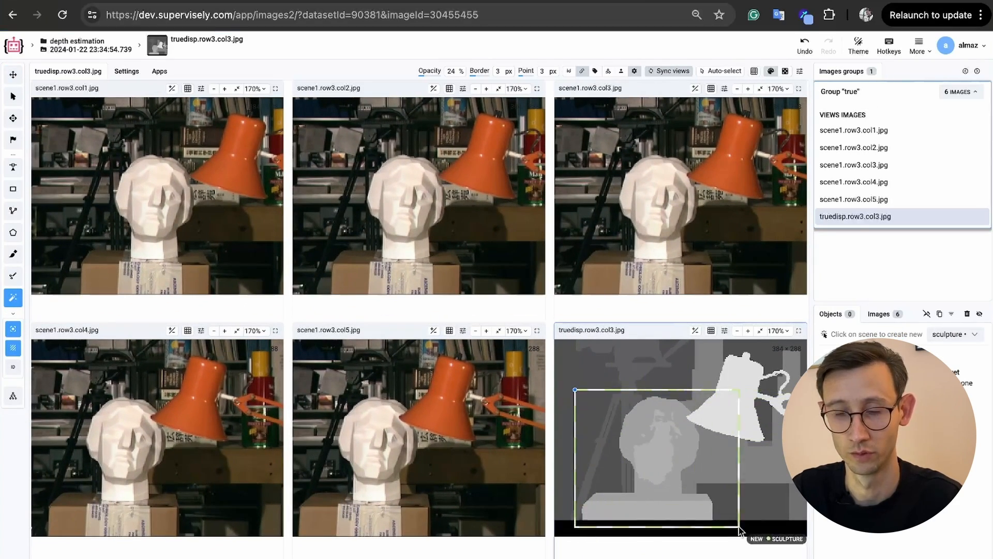
# - Confirm the sculpture mask across all views, then label the lamp with synchronised zoom
pyautogui.click(742, 530)
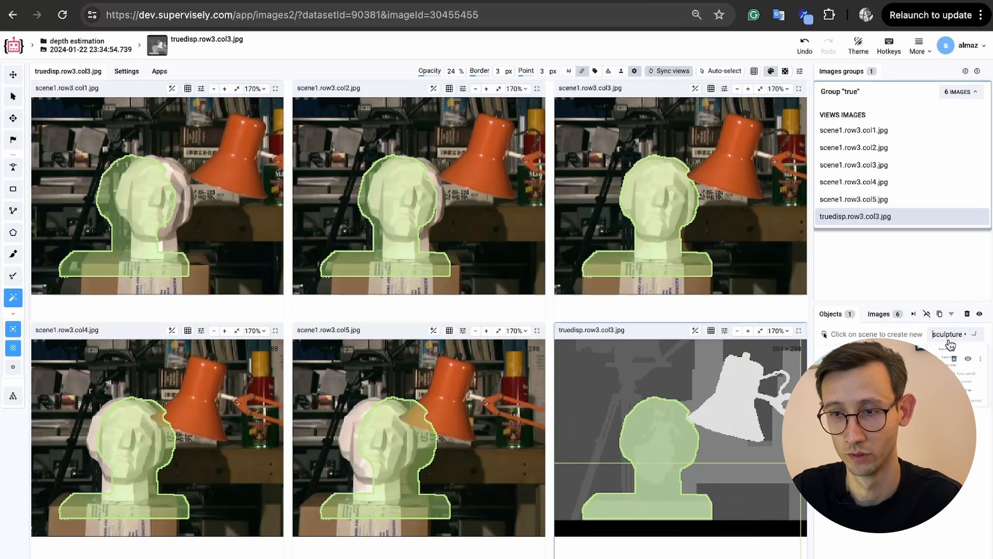
pyautogui.click(689, 434)
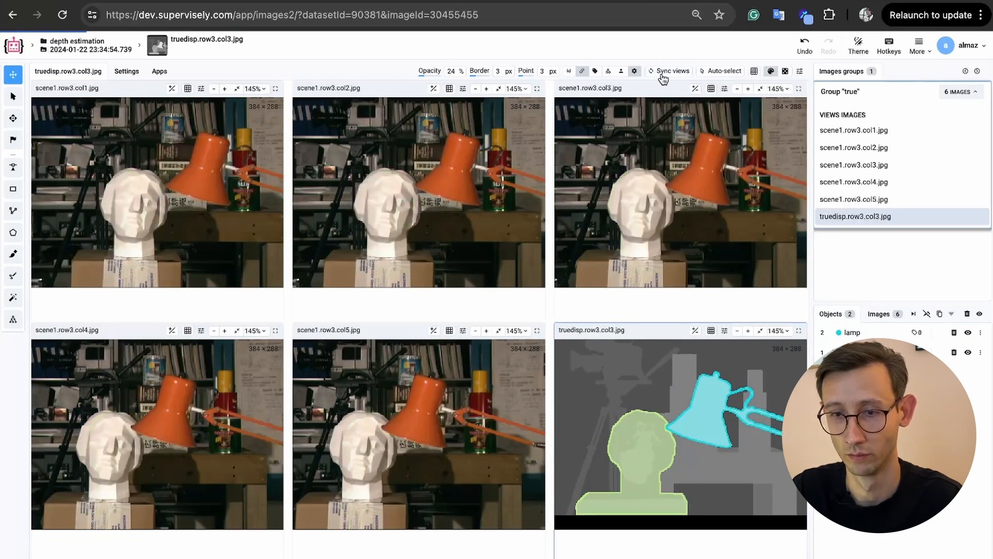
pyautogui.click(668, 71)
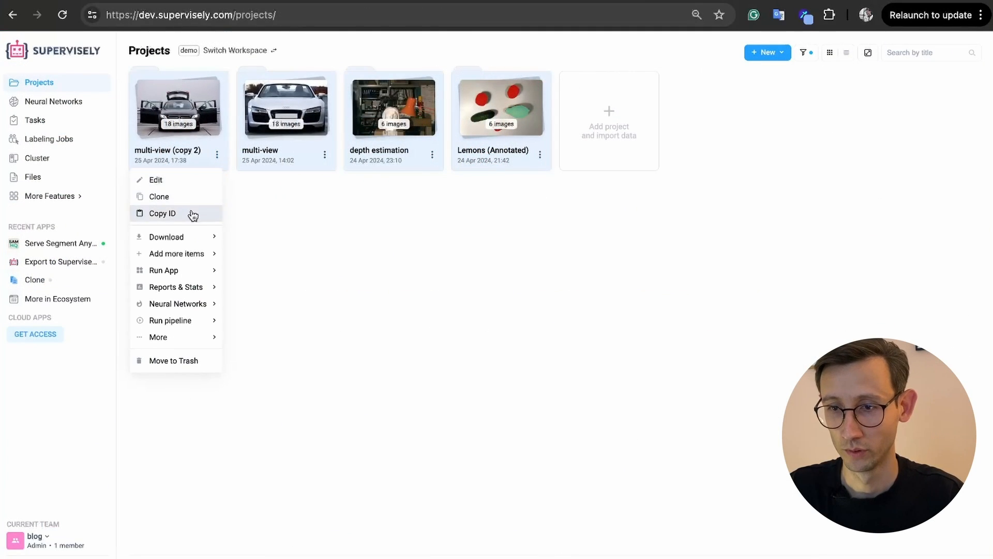
# - Run a Supervisely-format export of multi-view (copy 2) with json annotations and images
pyautogui.click(166, 236)
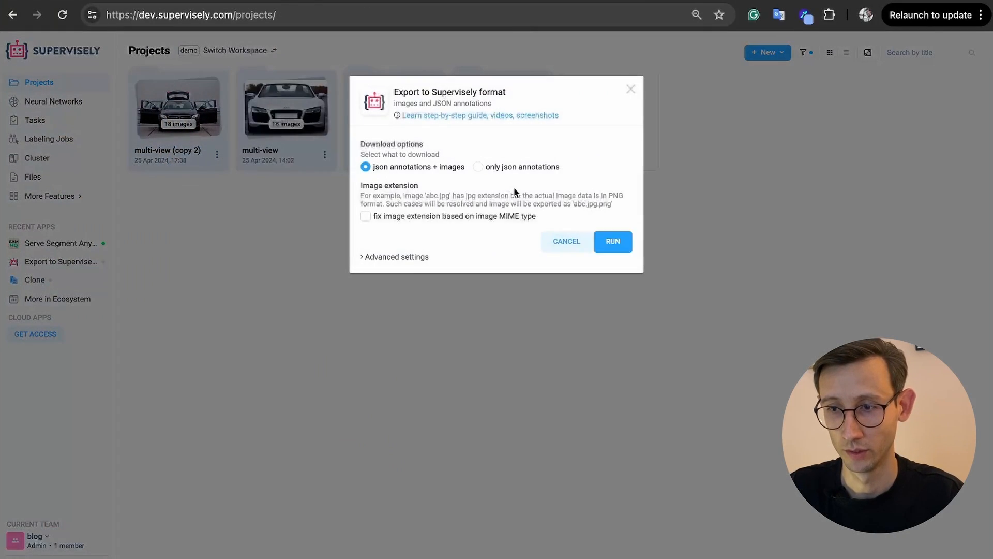
pyautogui.click(611, 241)
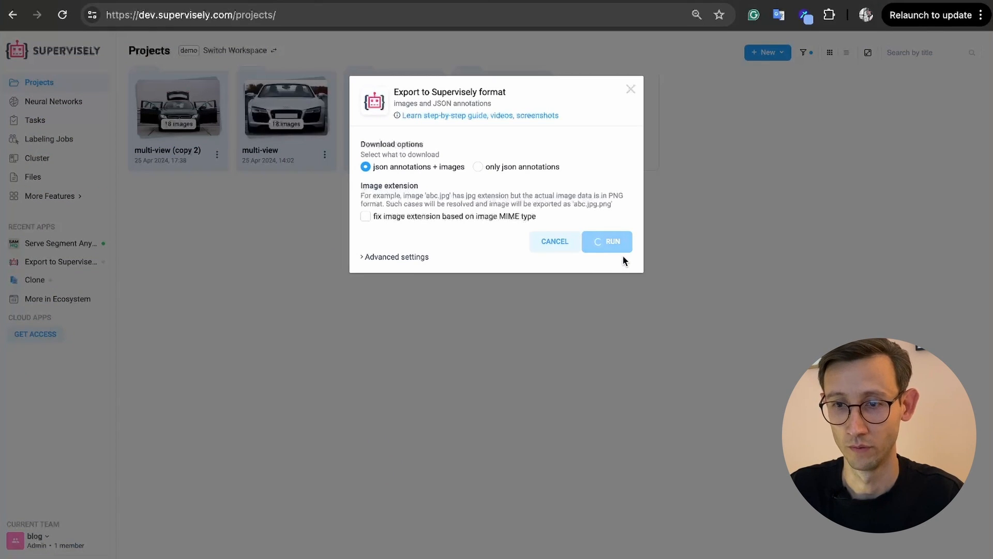
pyautogui.click(606, 242)
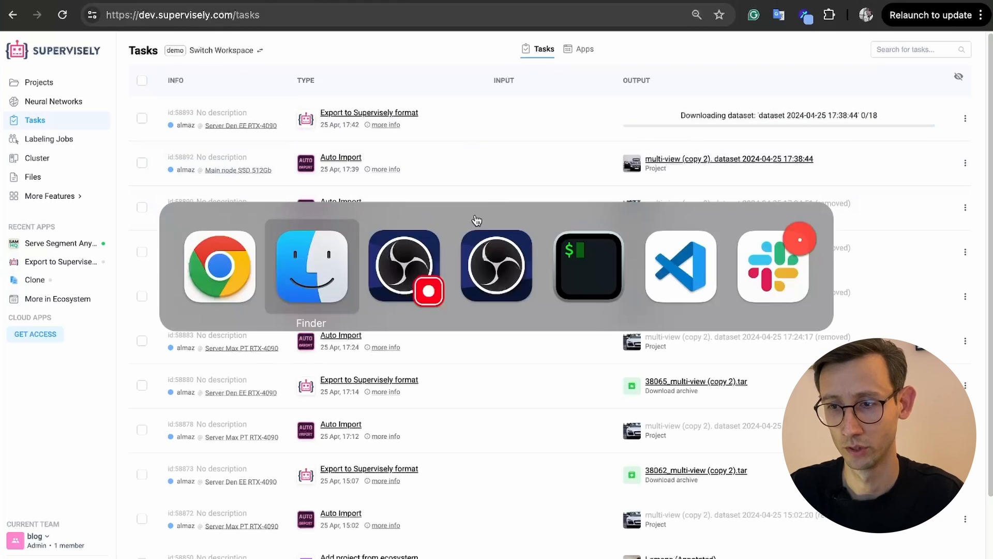
# - Switch to Finder and view the extracted 38054_multi-view folder contents
pyautogui.click(311, 266)
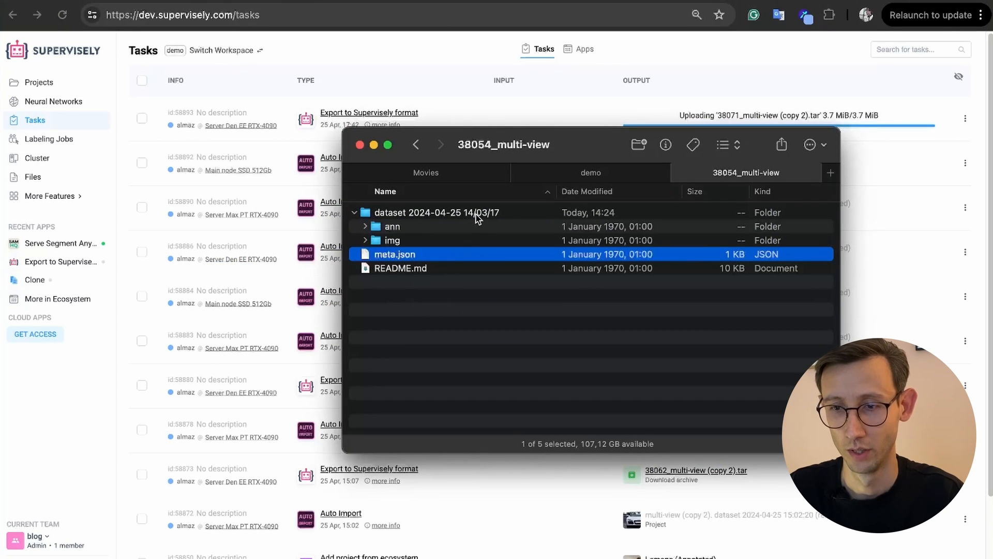
pyautogui.click(530, 317)
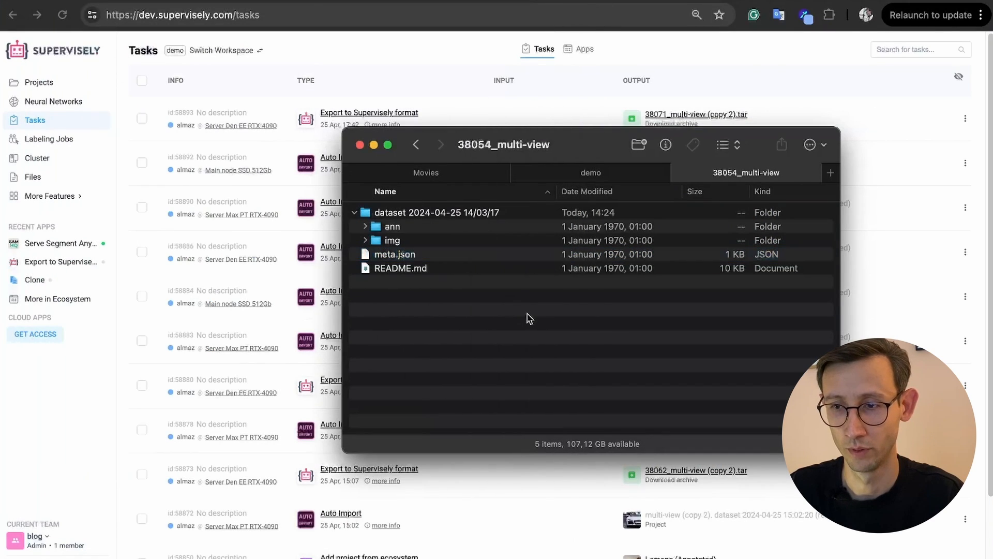